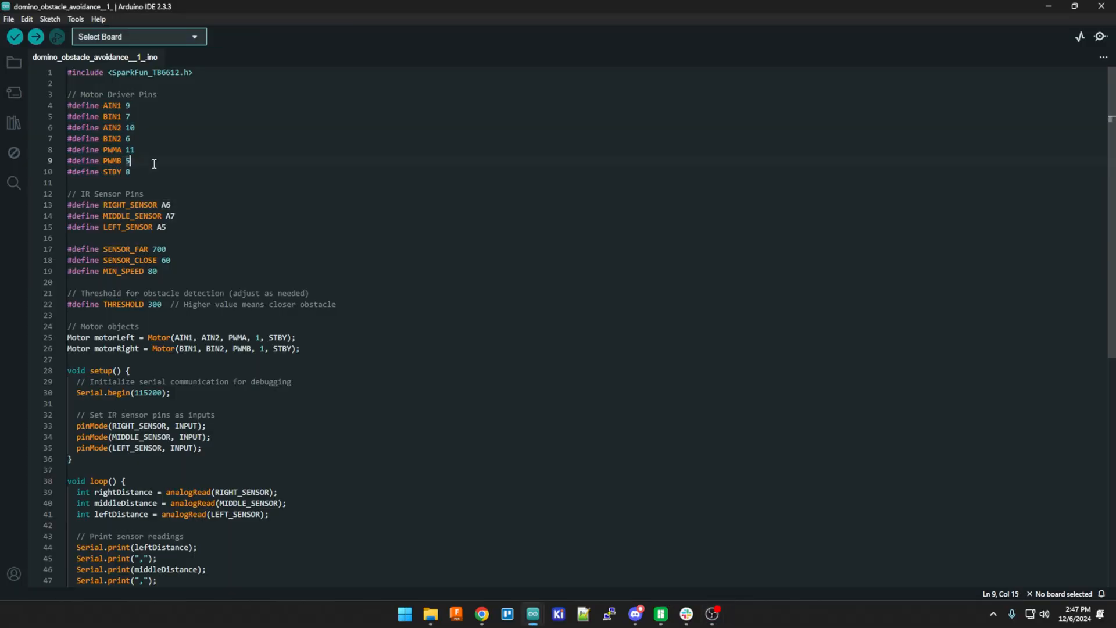
# Move from the #define pin block down to the analogRead sensor lines at the top of loop().
pyautogui.moveTo(130, 161); pyautogui.dragTo(83, 116)
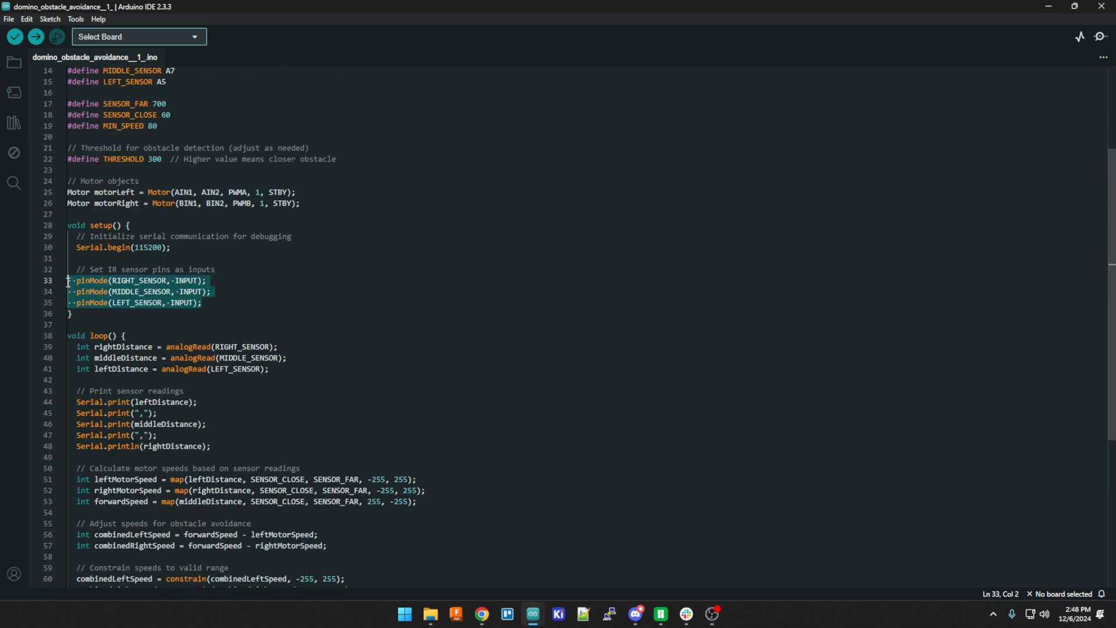
pyautogui.click(188, 292)
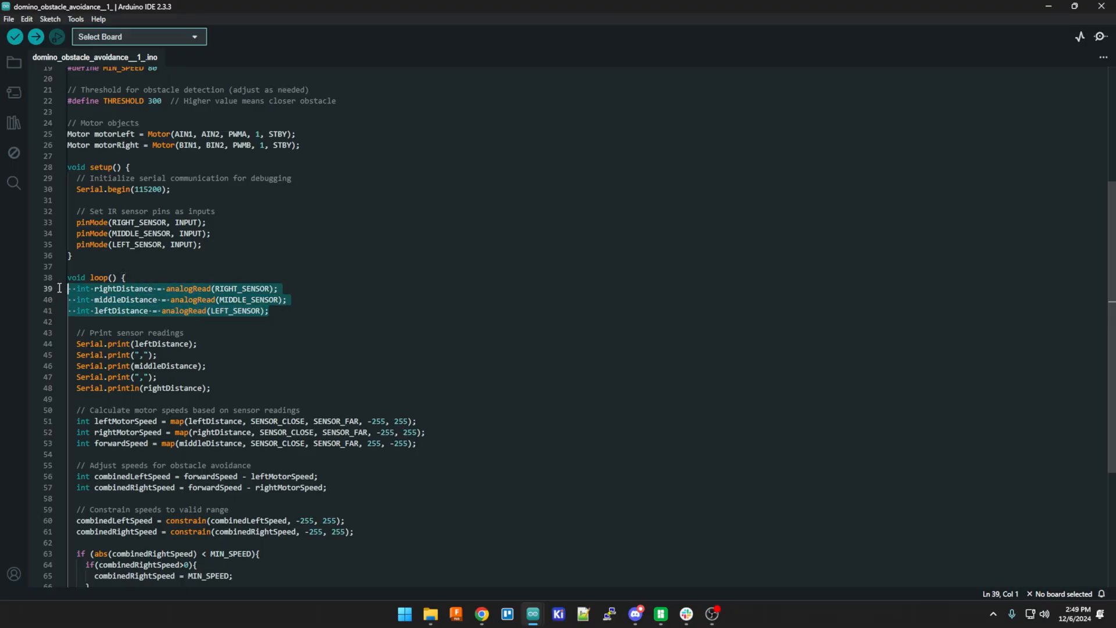
# Scroll to the map() speed calculations and the combinedRightSpeed line.
pyautogui.scroll(-3)
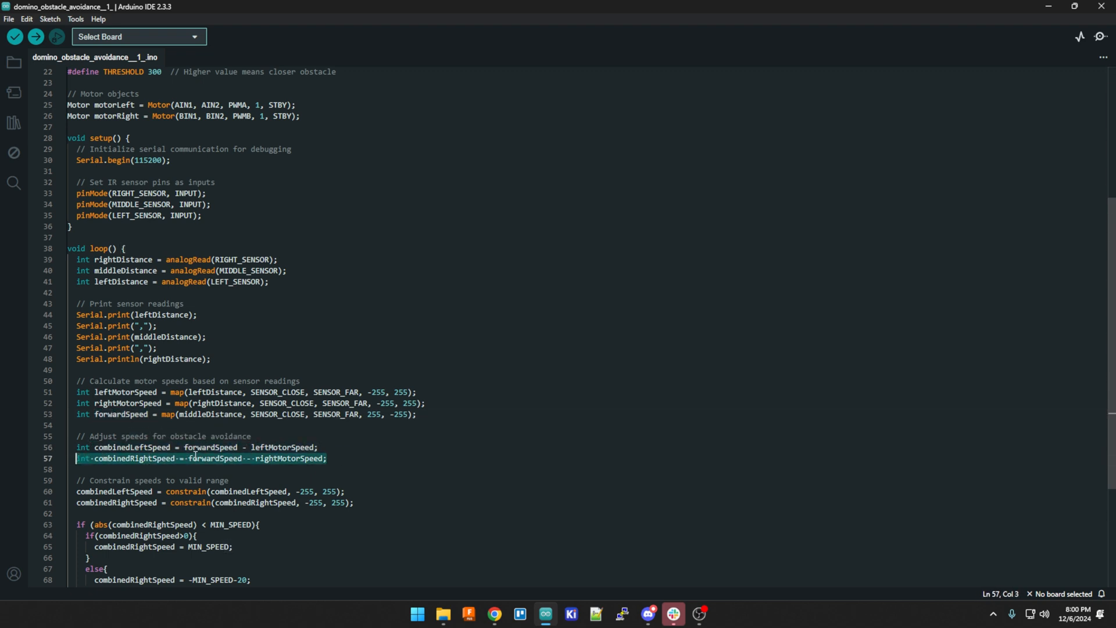
# Reach the end of loop() with the MIN_SPEED checks, drive() calls and delay(100).
pyautogui.click(273, 447)
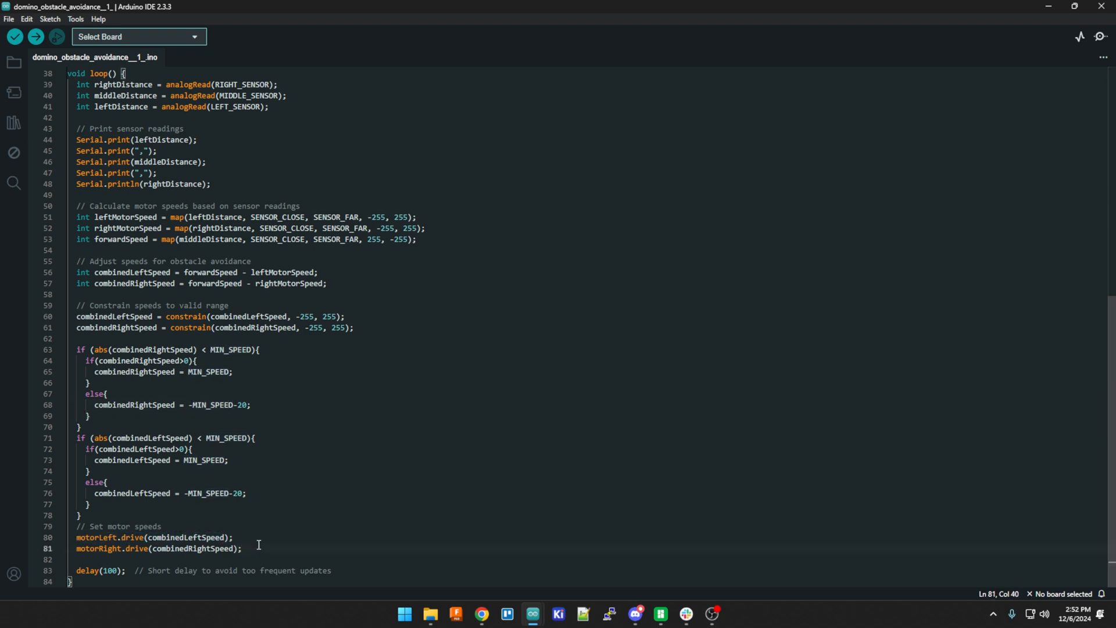
pyautogui.moveTo(269, 549)
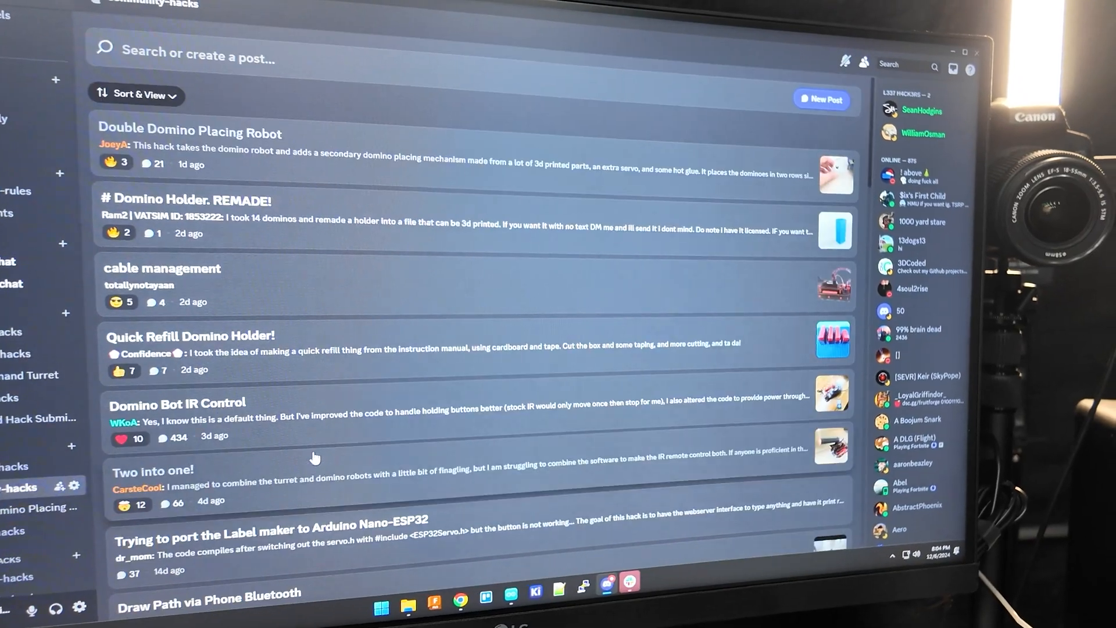
# Scroll the community-hacks forum down to older posts like SeanHodgins' Obstacle Dodger!
pyautogui.scroll(-3)
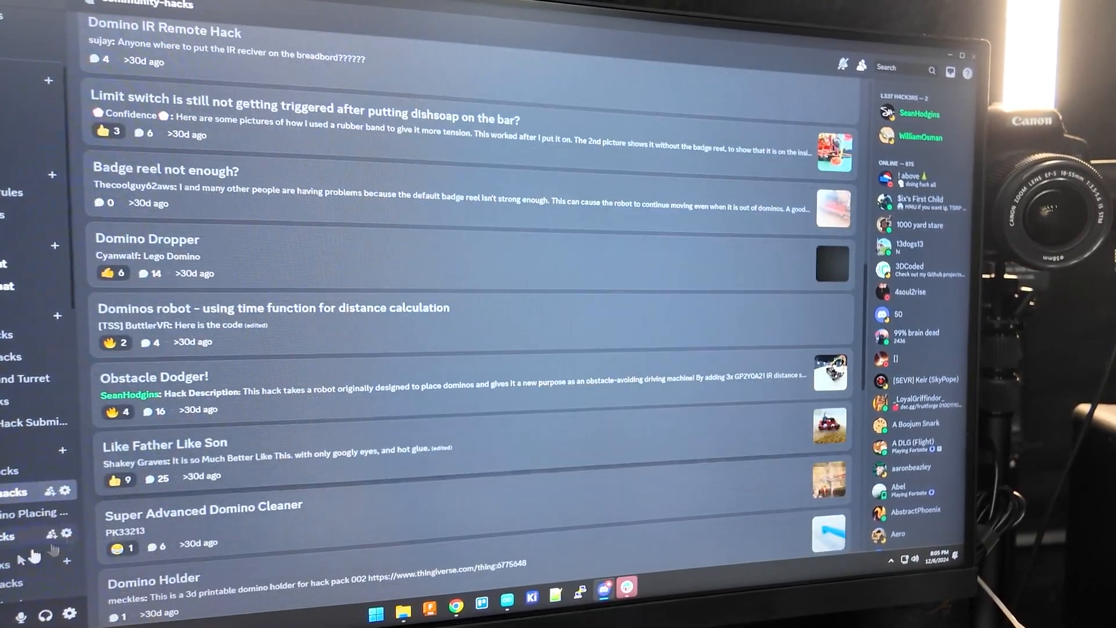